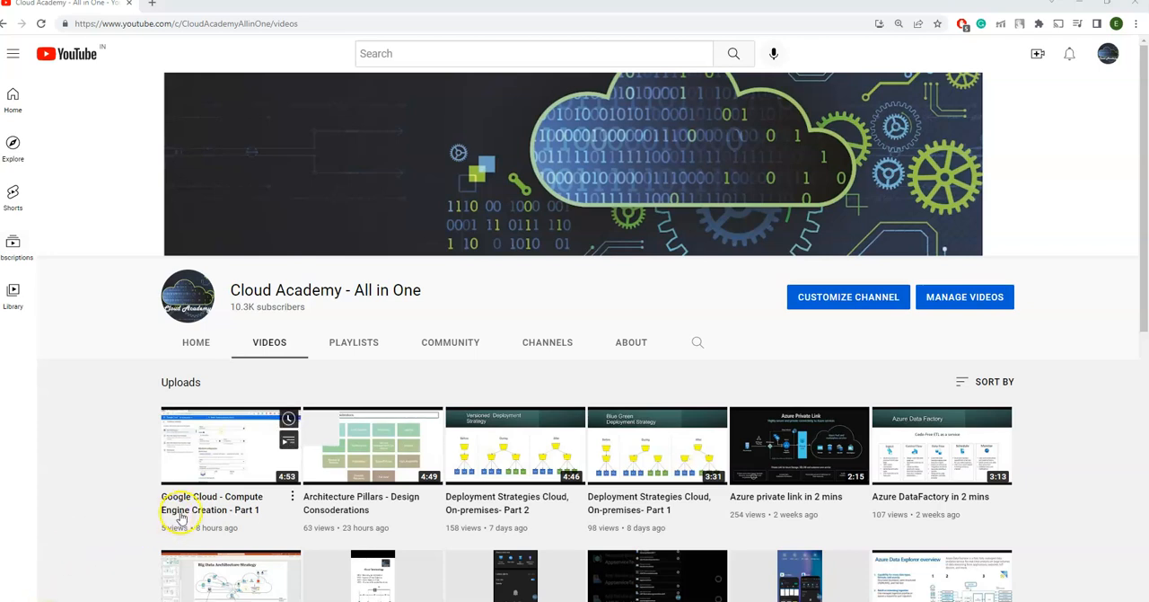
{"action": "mouse_move", "coordinate": [180, 509]}
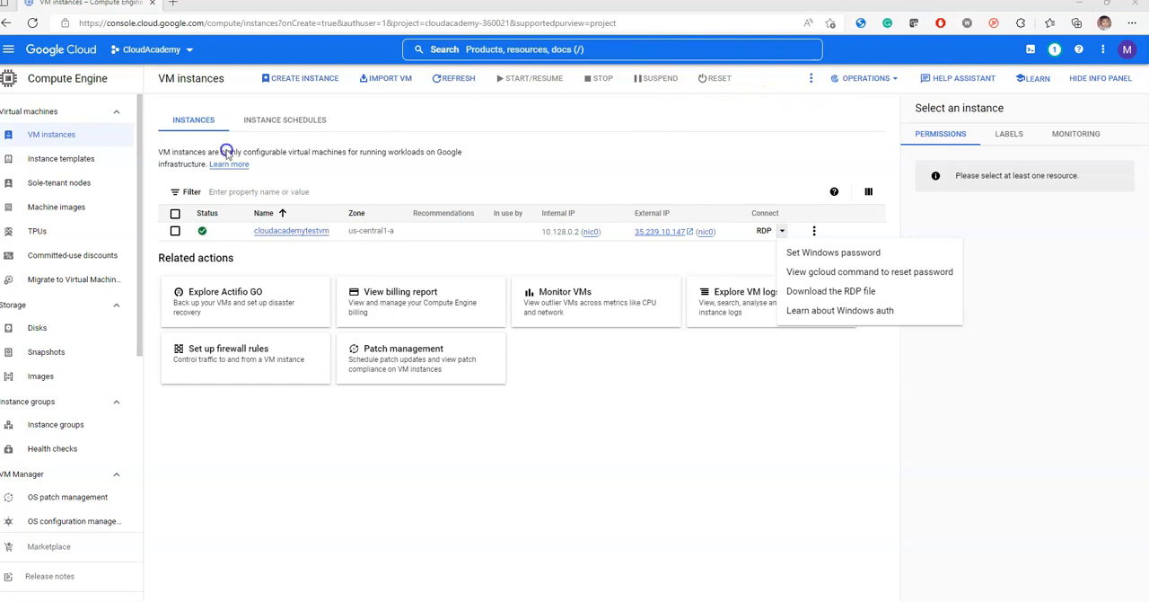
{"action": "mouse_move", "coordinate": [232, 235]}
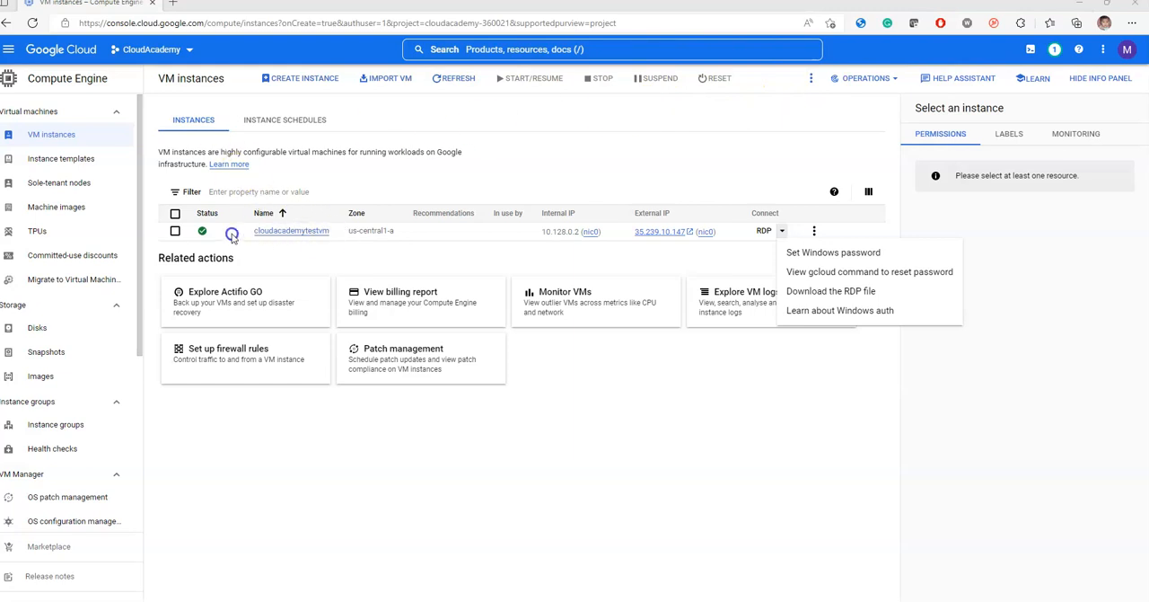
- Dismiss the RDP options list and open the cloudacademytestvm instance details page
{"action": "left_click", "coordinate": [375, 243]}
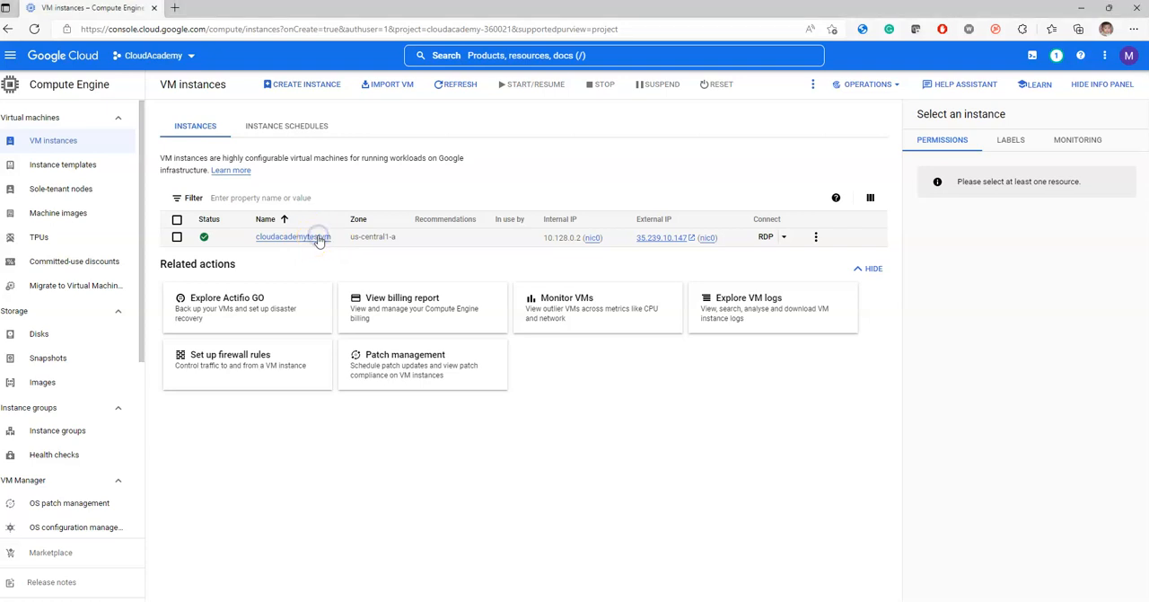
{"action": "left_click", "coordinate": [292, 236]}
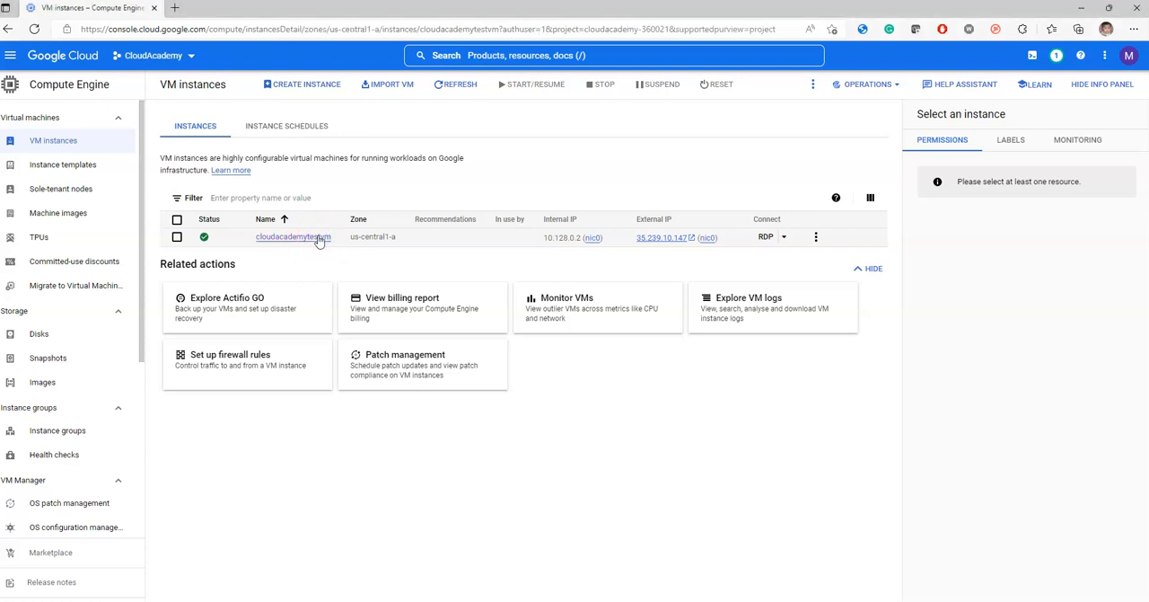
{"action": "left_click", "coordinate": [293, 237]}
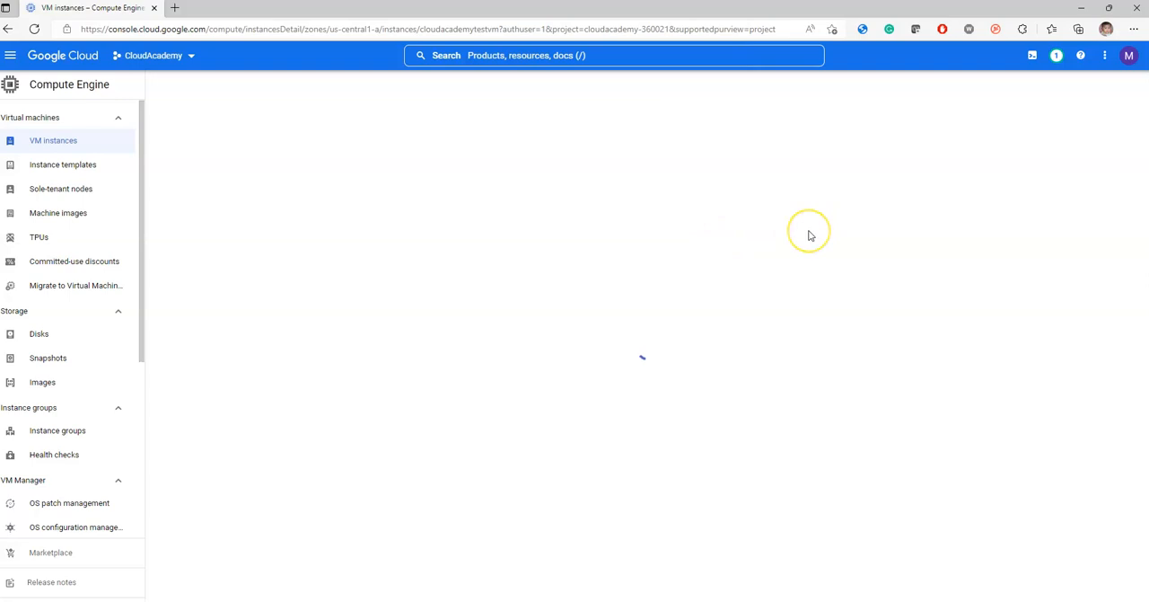
{"action": "mouse_move", "coordinate": [306, 289]}
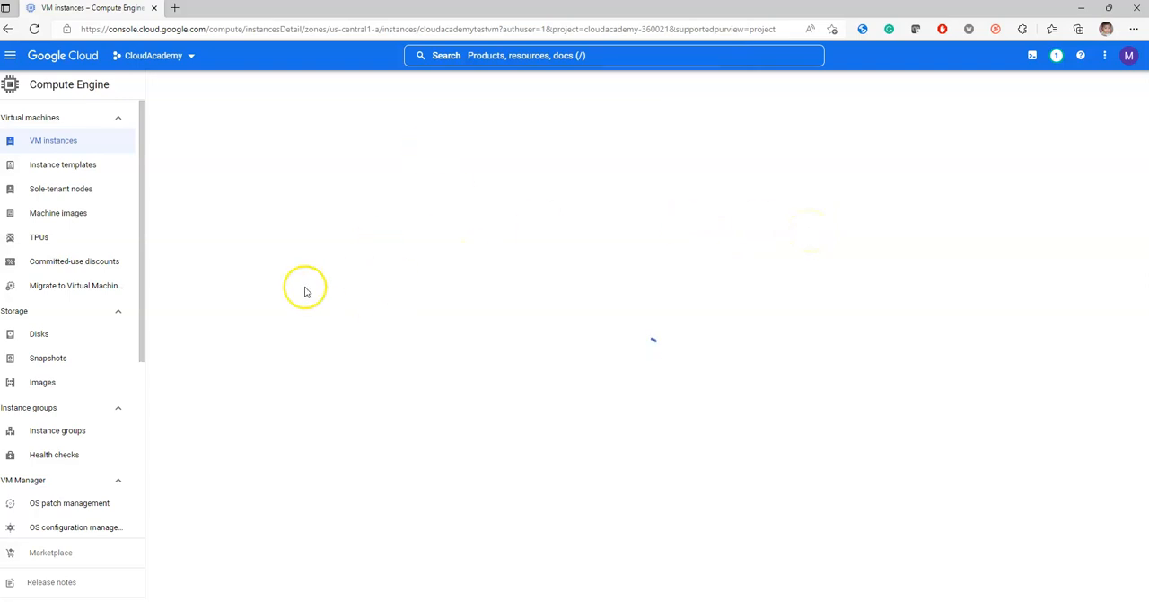
{"action": "mouse_move", "coordinate": [315, 281]}
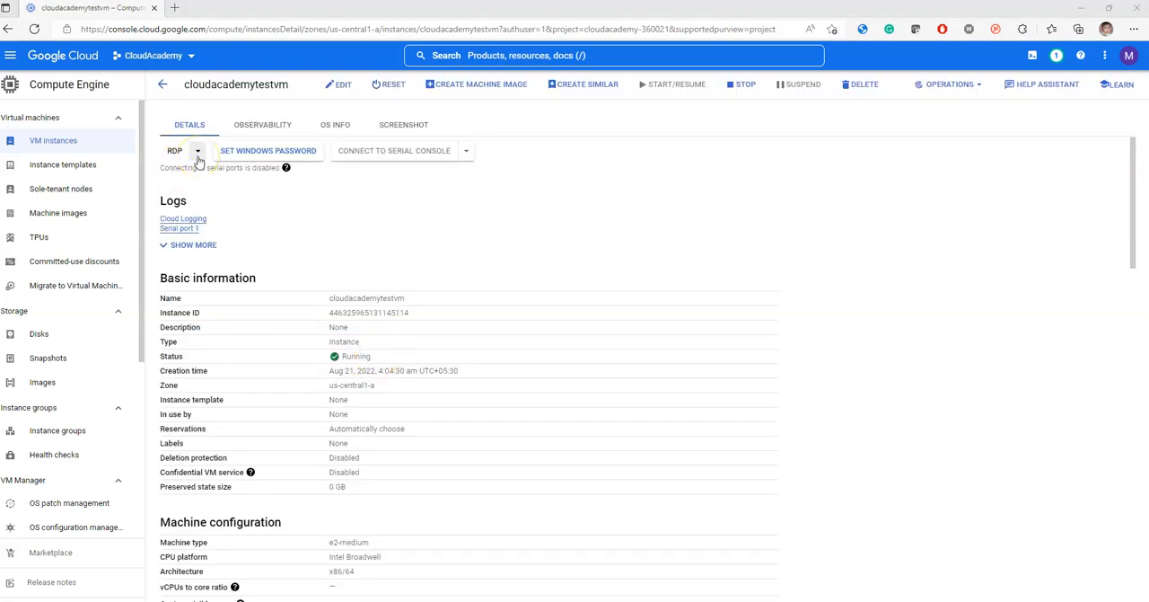
- Download cloudacademytestvm.rdp from the RDP menu and view it in the browser's downloads
{"action": "left_click", "coordinate": [197, 150]}
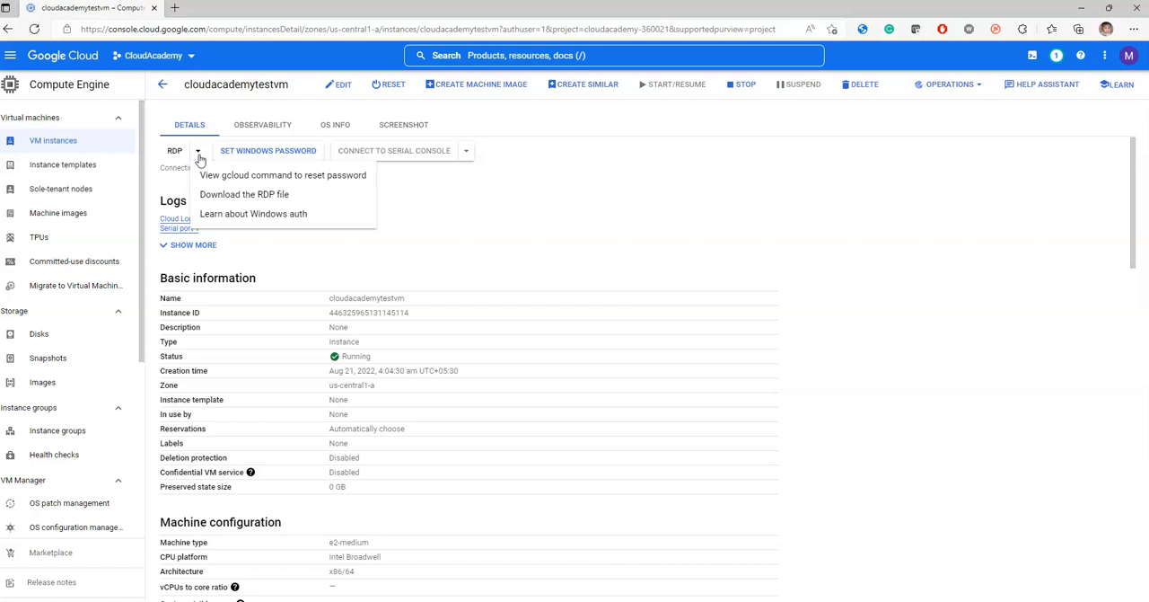
{"action": "mouse_move", "coordinate": [244, 194]}
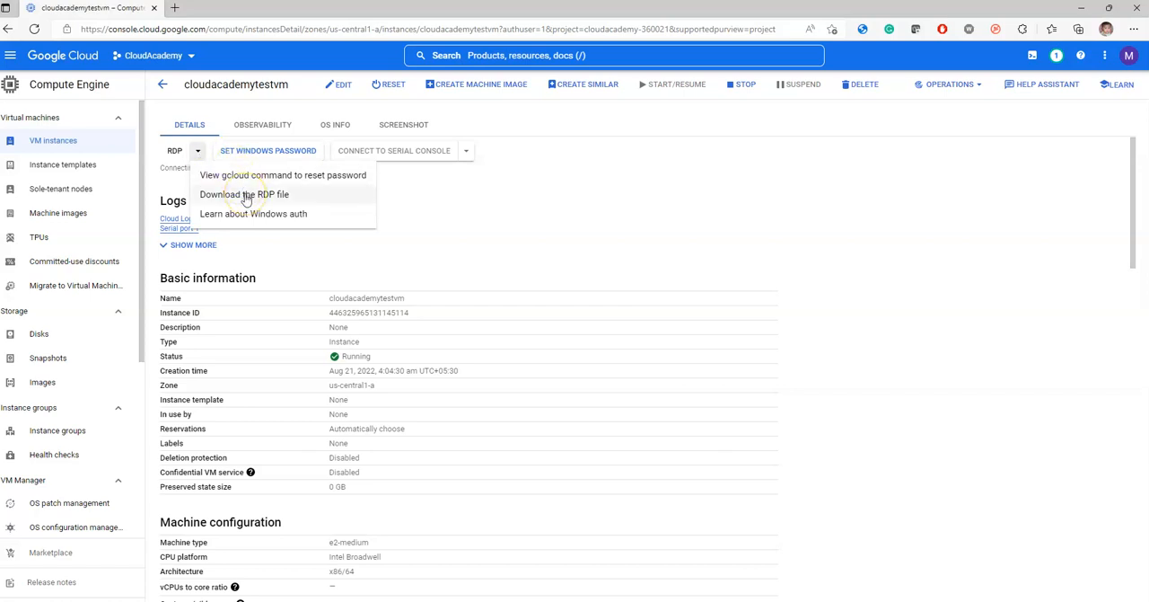
{"action": "left_click", "coordinate": [243, 195]}
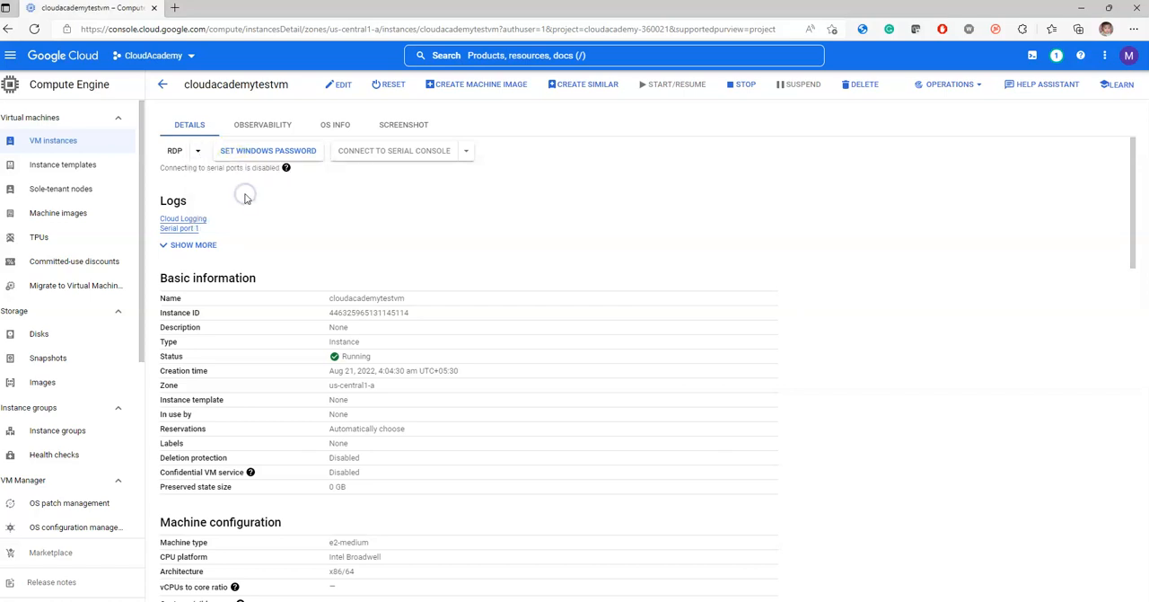
{"action": "left_click", "coordinate": [1077, 29]}
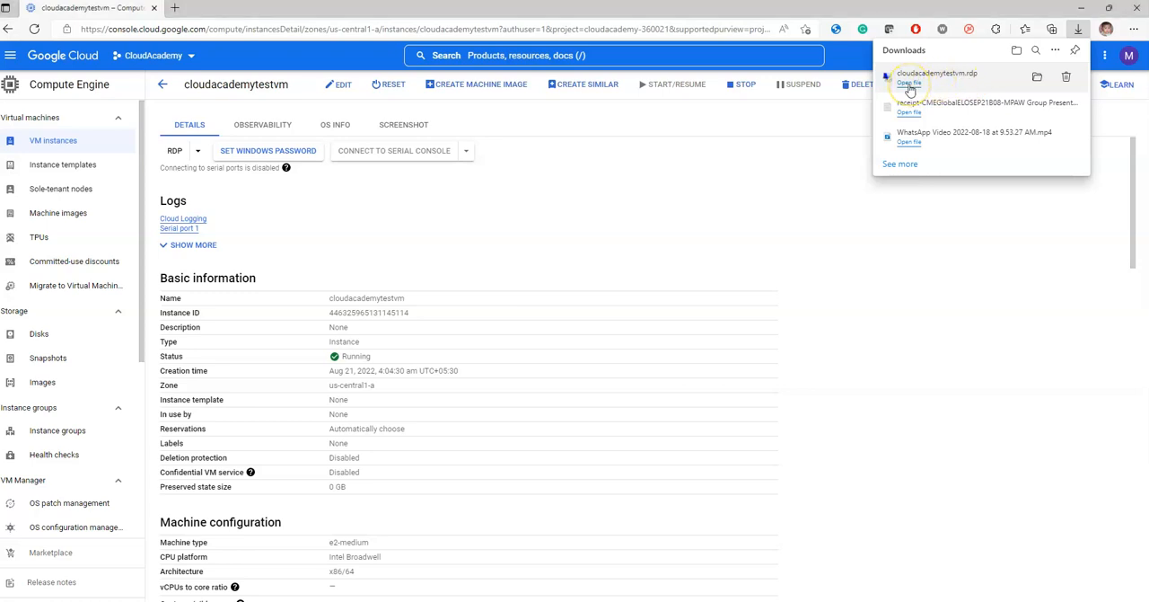
- Open cloudacademytestvm.rdp and accept the unknown-publisher warning to connect to 35.239.10.147
{"action": "left_click", "coordinate": [909, 83]}
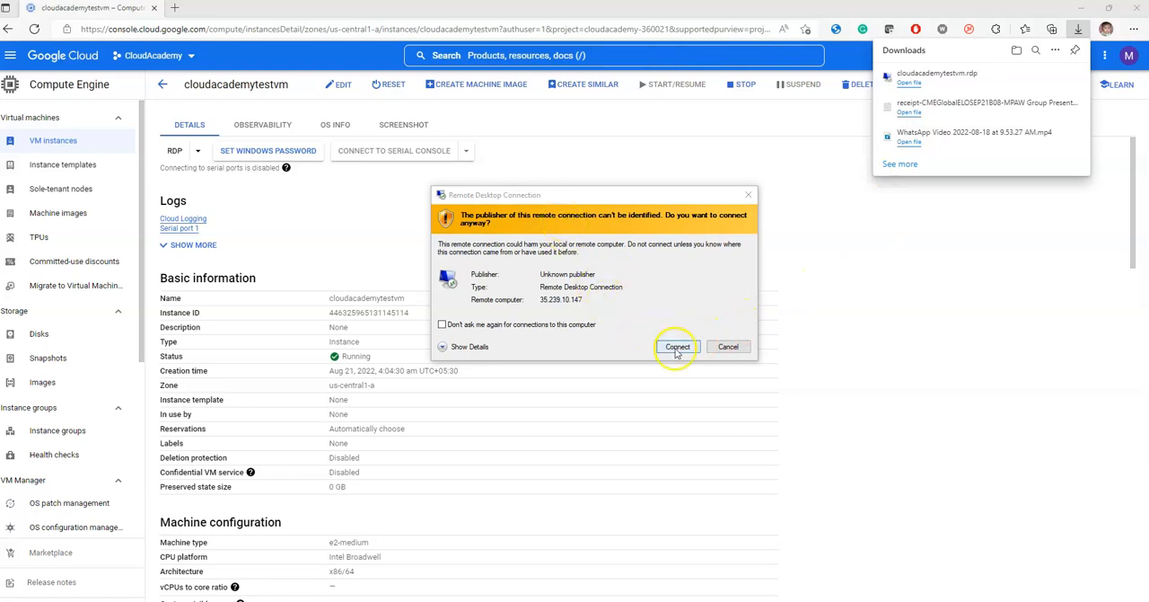
{"action": "left_click", "coordinate": [677, 346]}
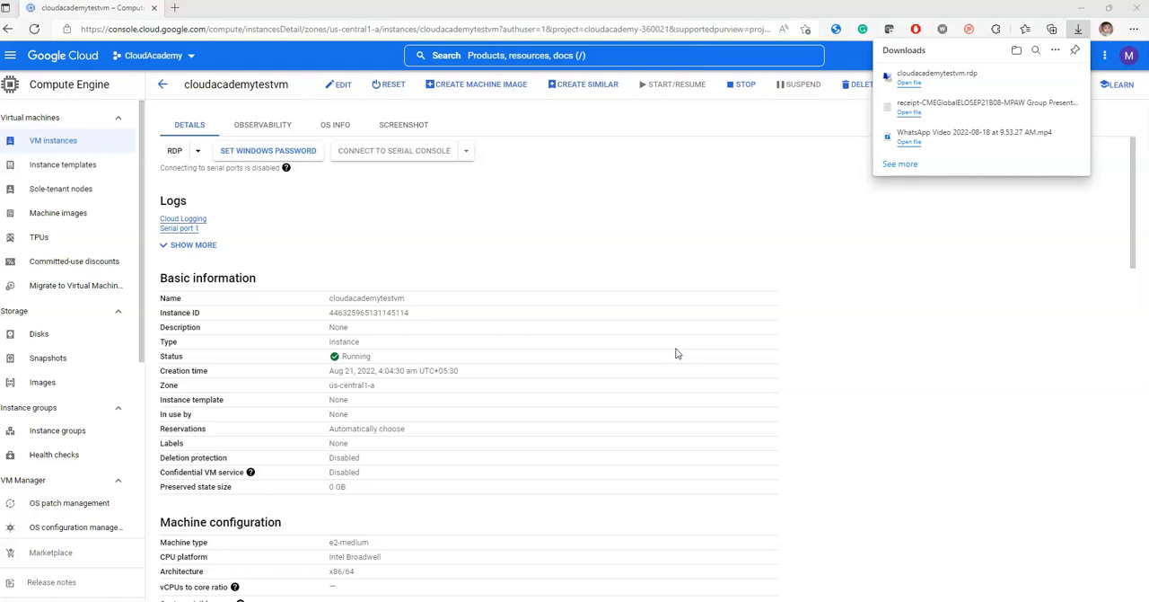
{"action": "mouse_move", "coordinate": [677, 353]}
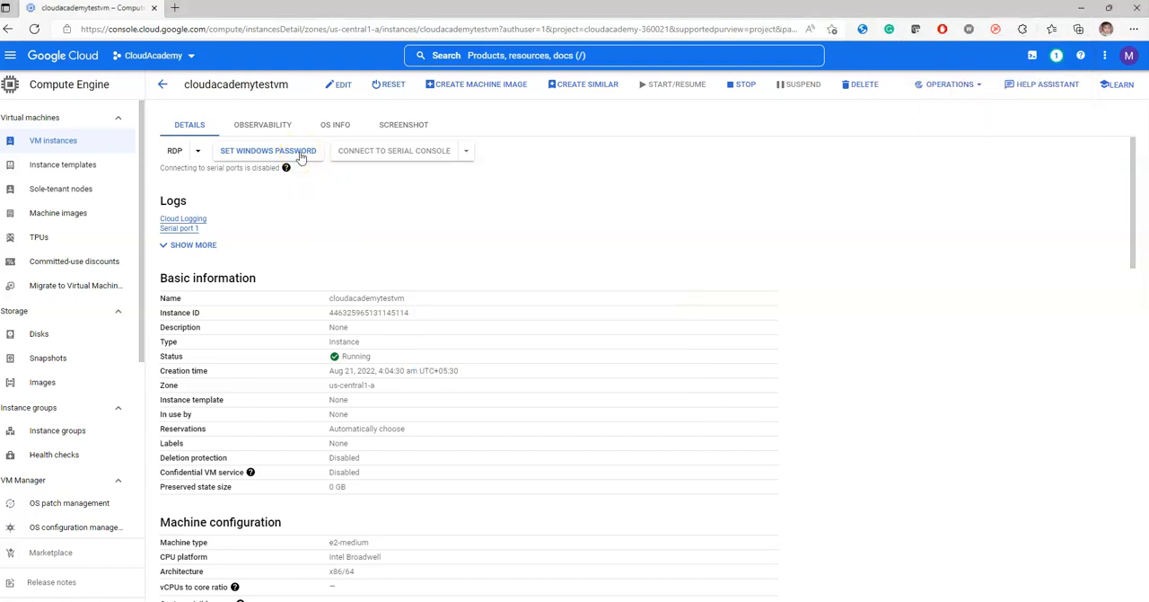
- Generate a new Windows password for the instance, copy it, and close the dialog
{"action": "left_click", "coordinate": [268, 150]}
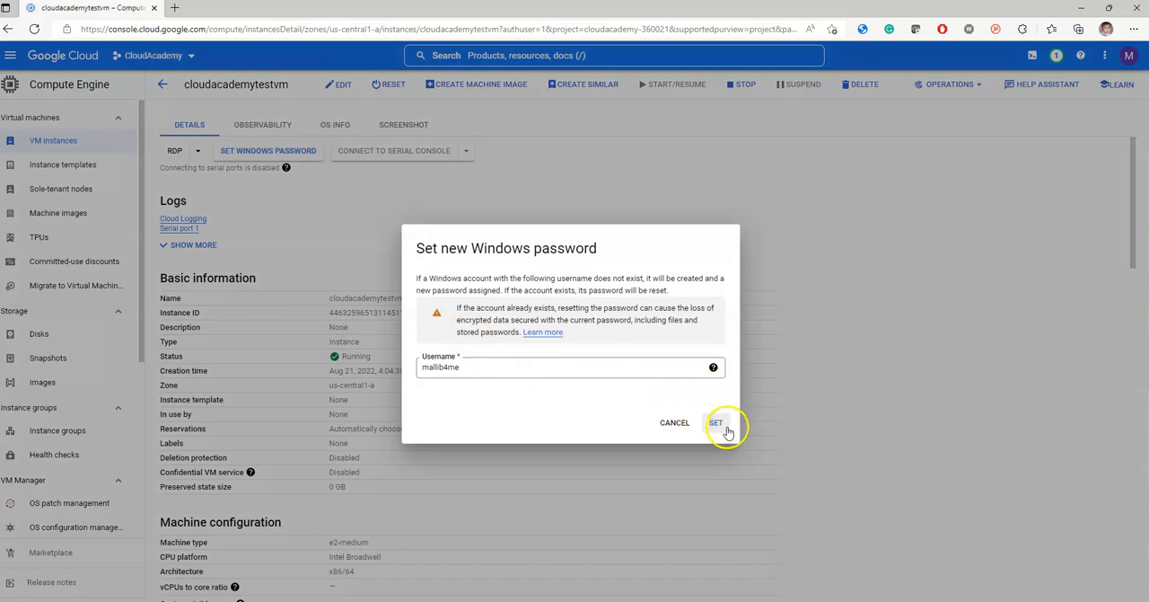
{"action": "left_click", "coordinate": [715, 422]}
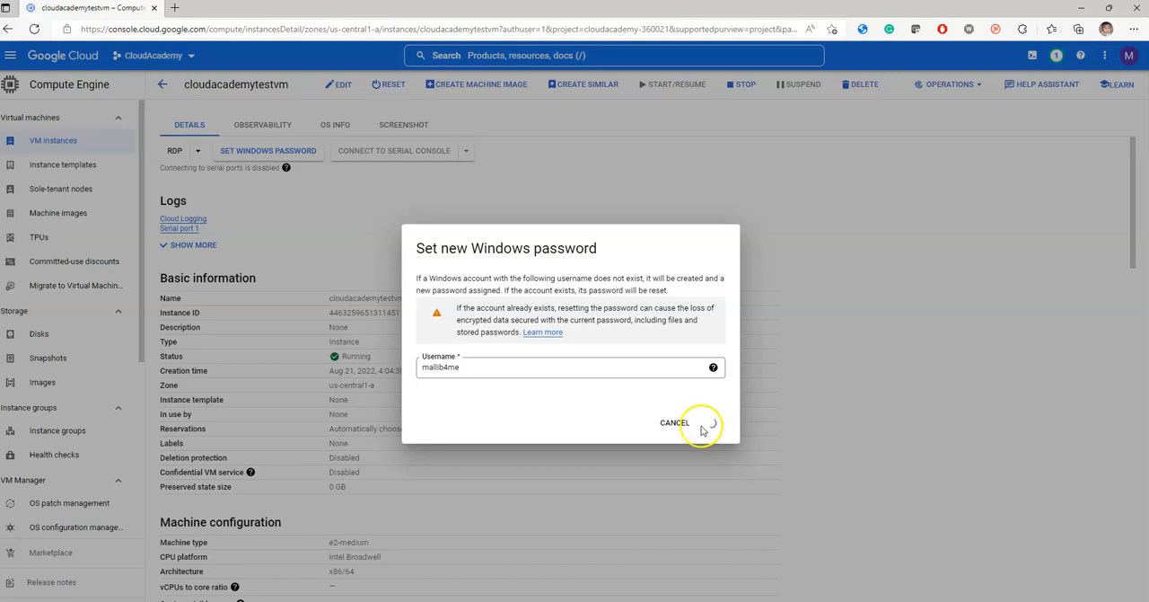
{"action": "left_click", "coordinate": [706, 422]}
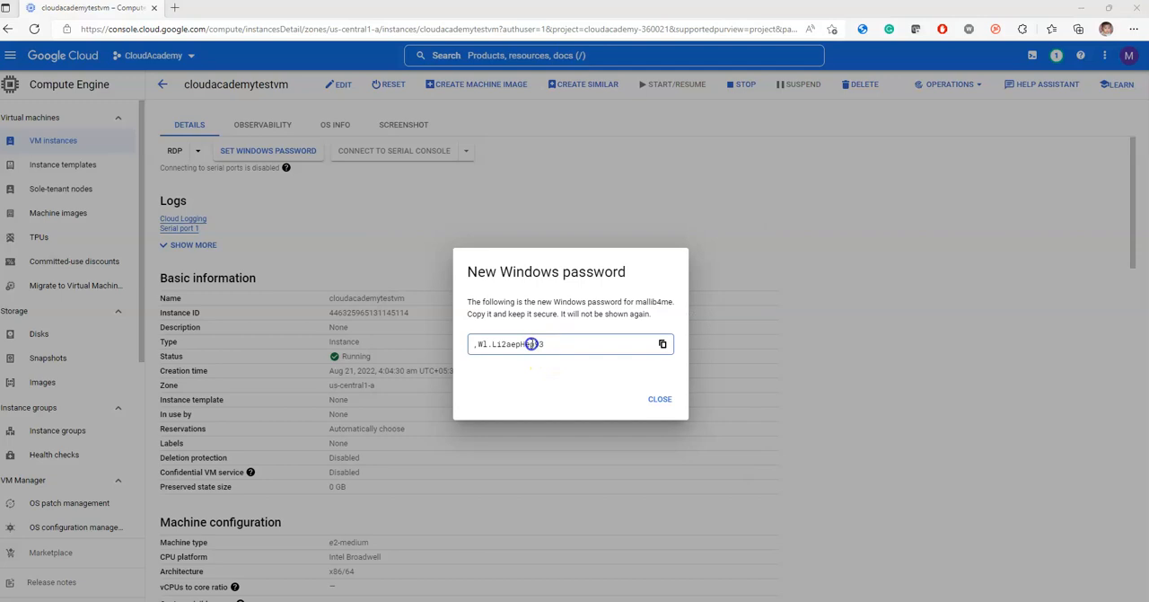
{"action": "mouse_move", "coordinate": [663, 344]}
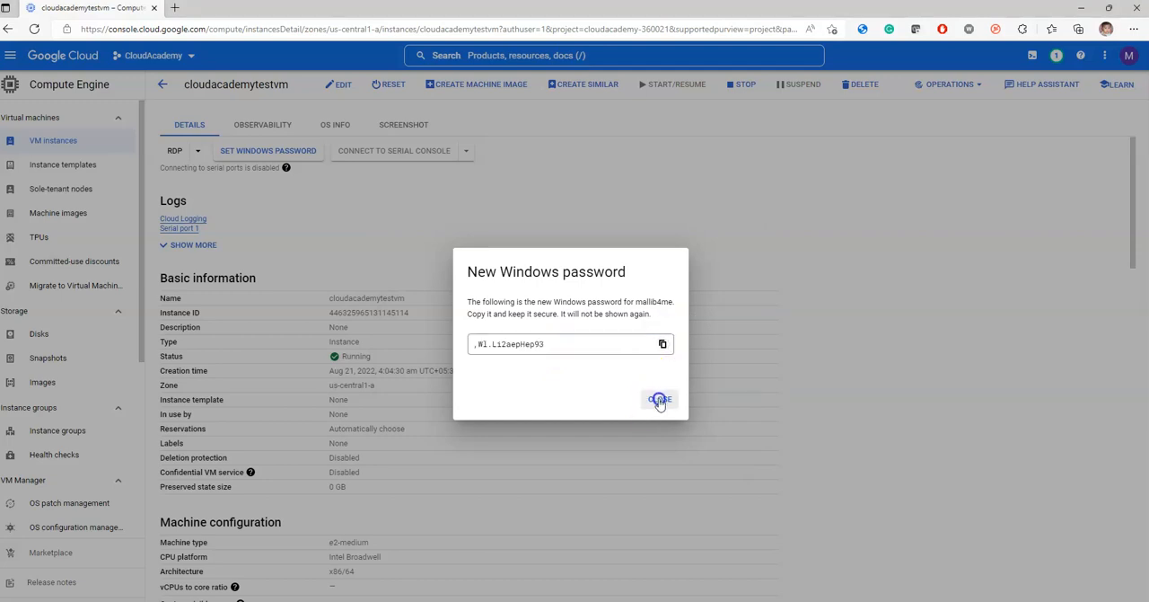
{"action": "left_click", "coordinate": [658, 399]}
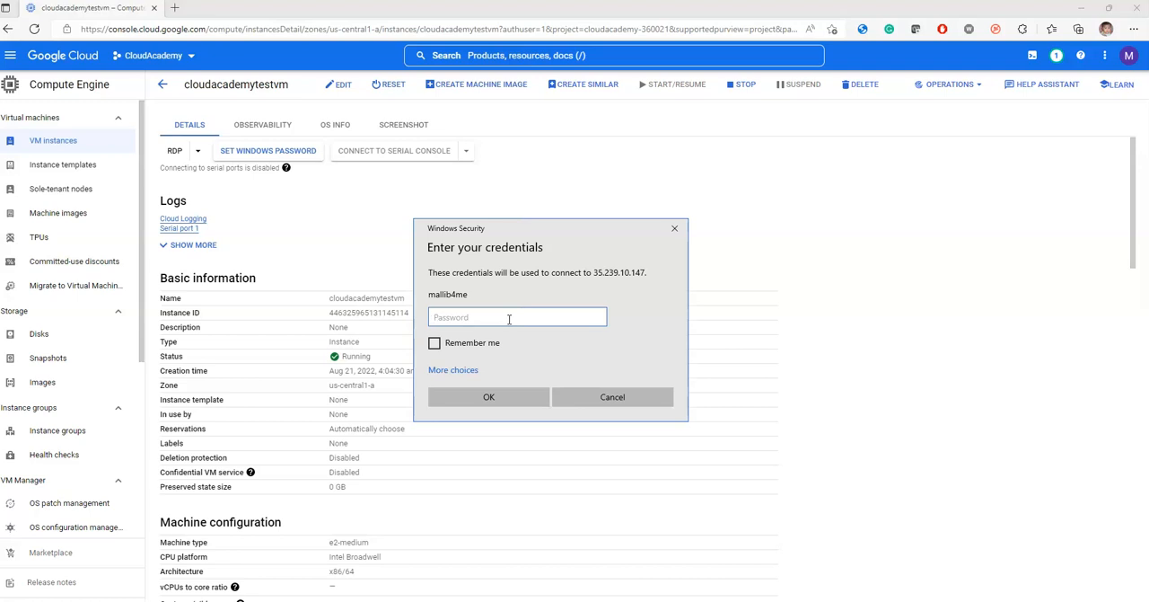
- Paste the new password into Windows Security and log in to 35.239.10.147
{"action": "type", "text": "password"}
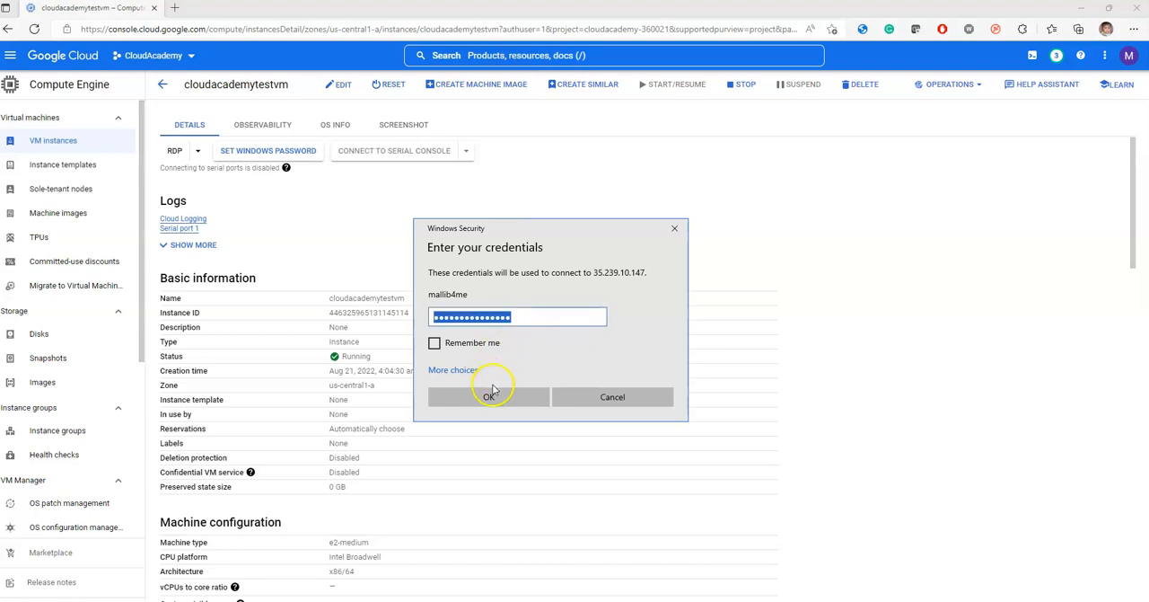
{"action": "left_click", "coordinate": [488, 396]}
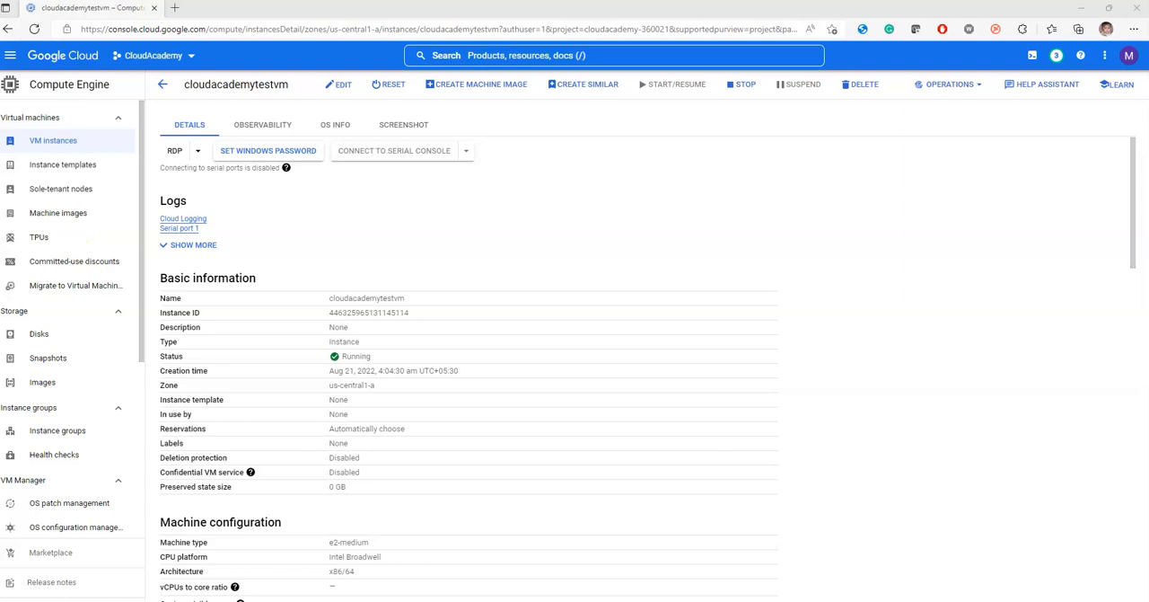
{"action": "left_click", "coordinate": [175, 150]}
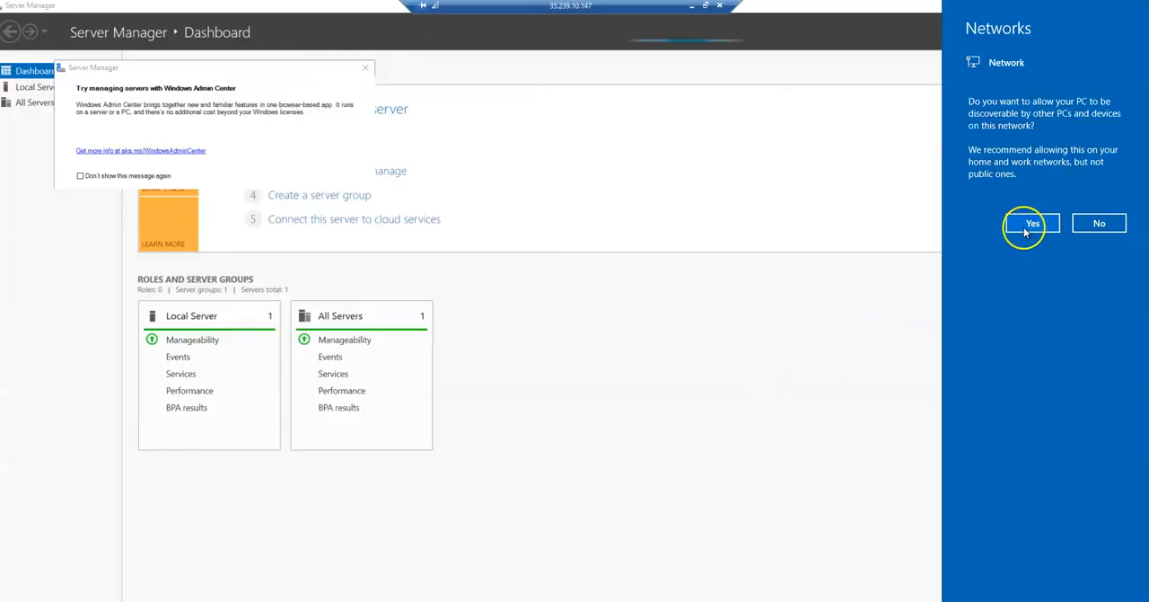
{"action": "mouse_move", "coordinate": [968, 14]}
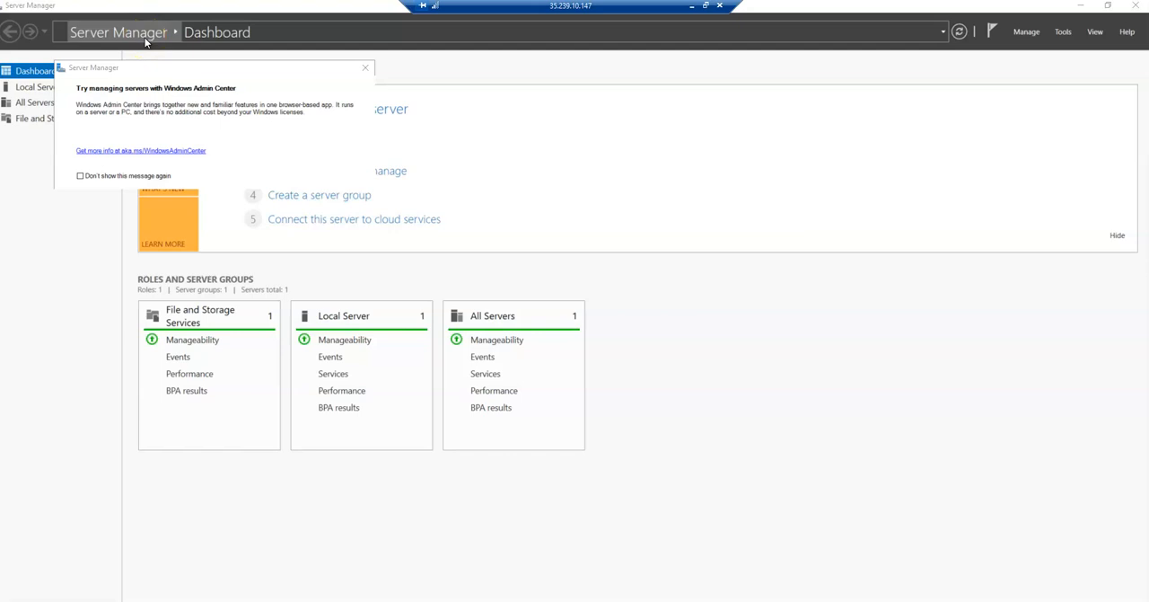
{"action": "mouse_move", "coordinate": [615, 141]}
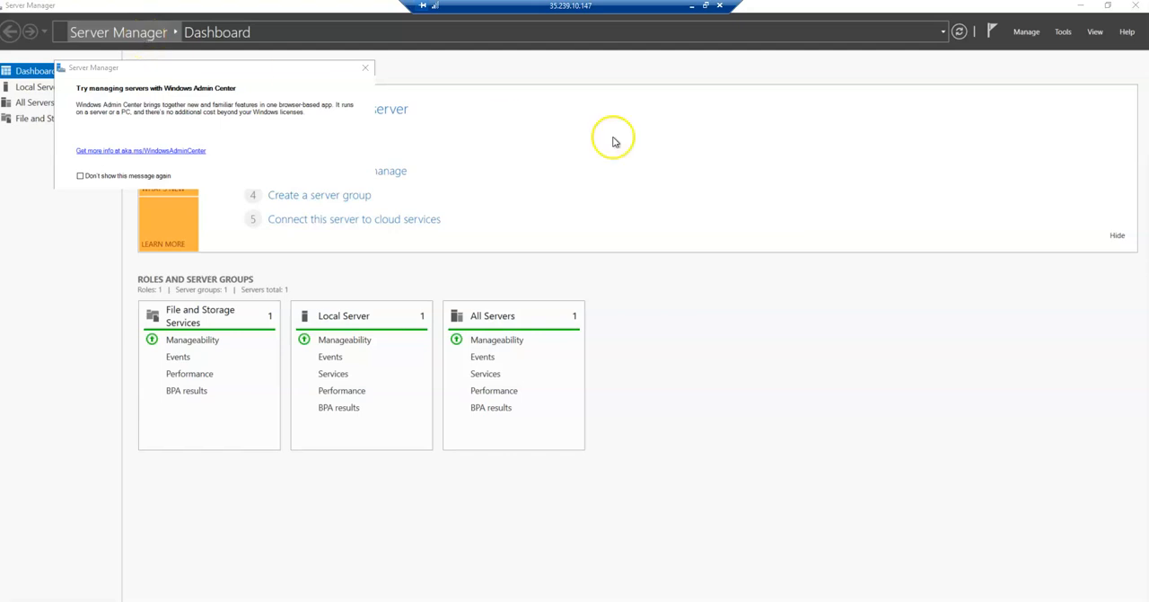
{"action": "mouse_move", "coordinate": [638, 145]}
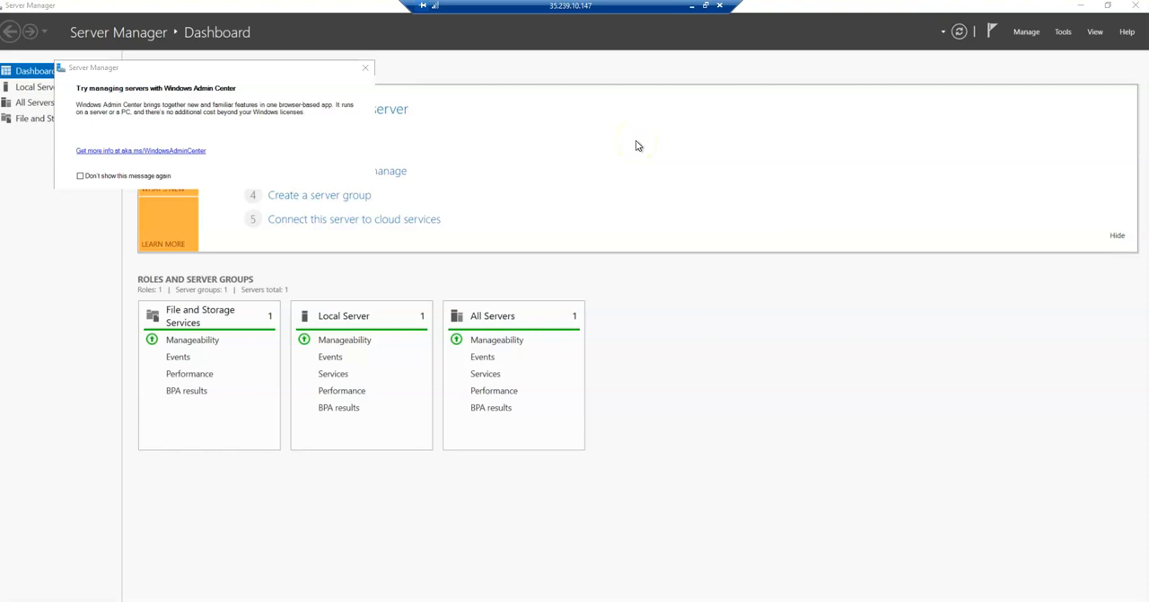
{"action": "mouse_move", "coordinate": [1063, 32]}
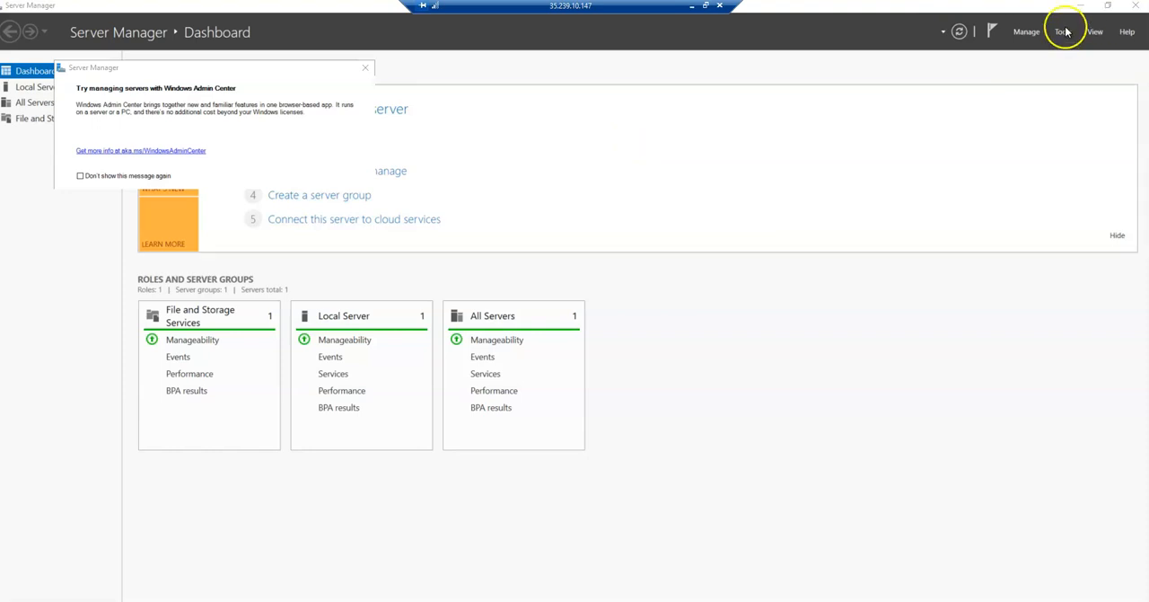